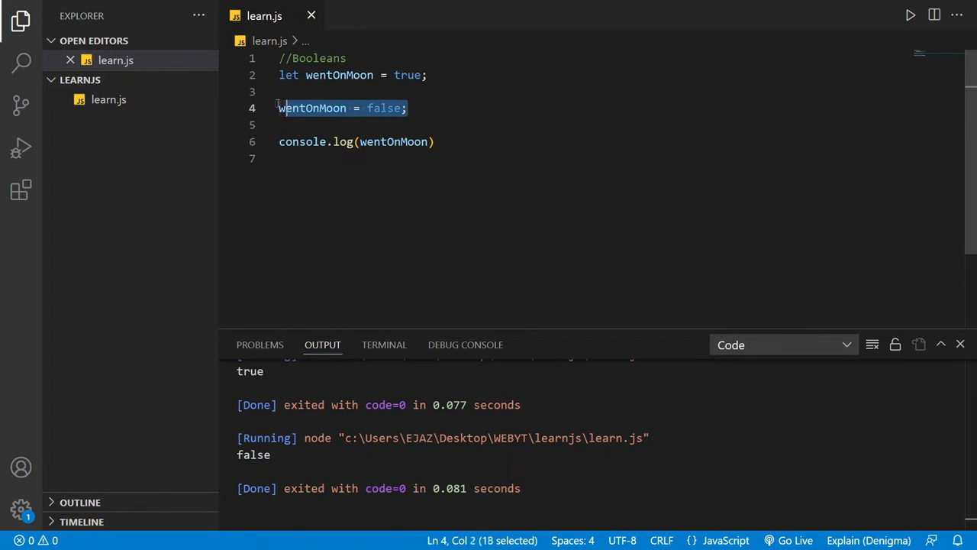
Write an if on (wentOnMoon == true) logging "man went on the "
type("if")
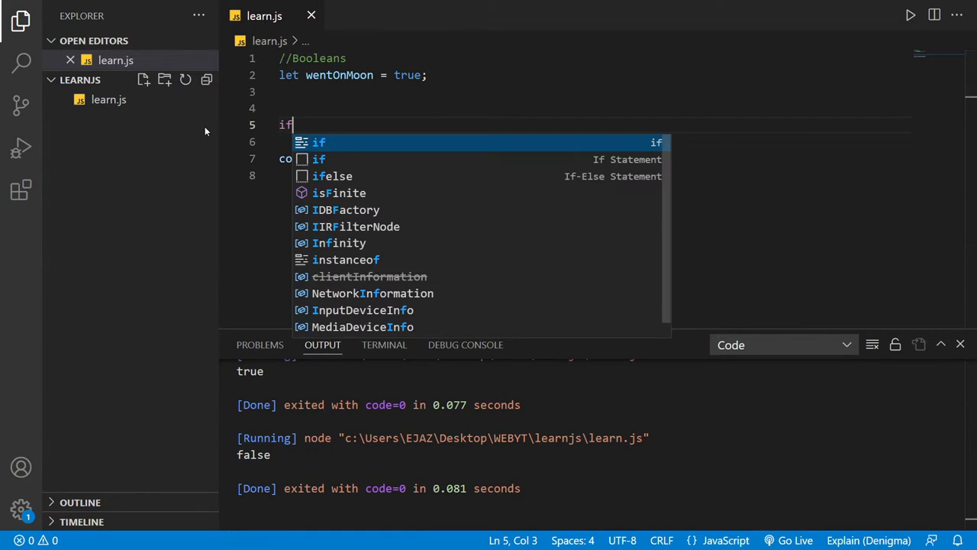
type("(wentOnMoon)")
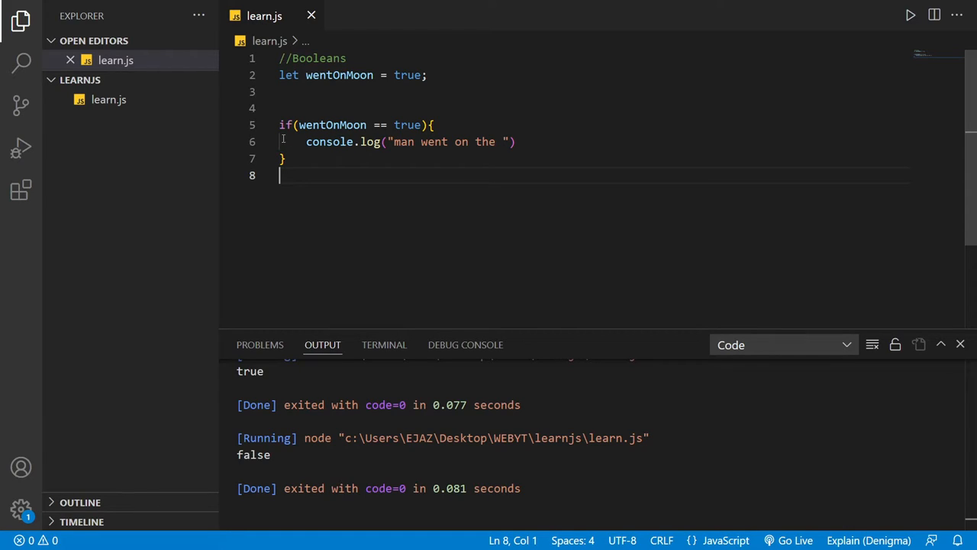
Add a "//If statement" comment above the if block
type("//If sta")
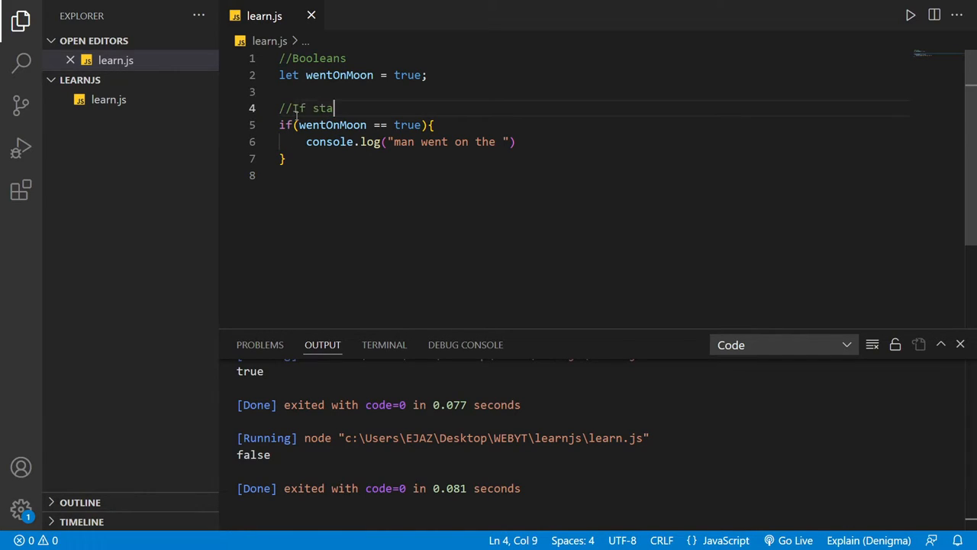
type("tement")
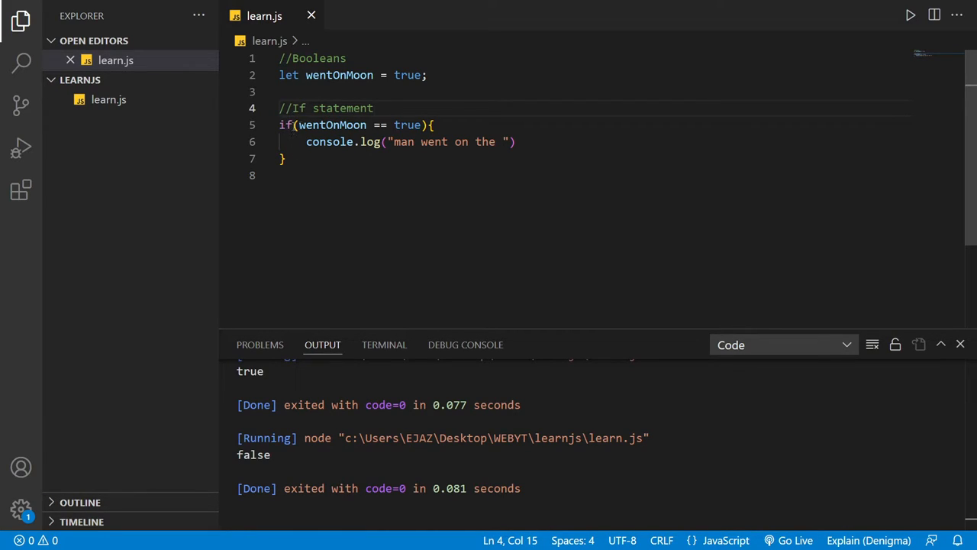
mouse_move(332, 124)
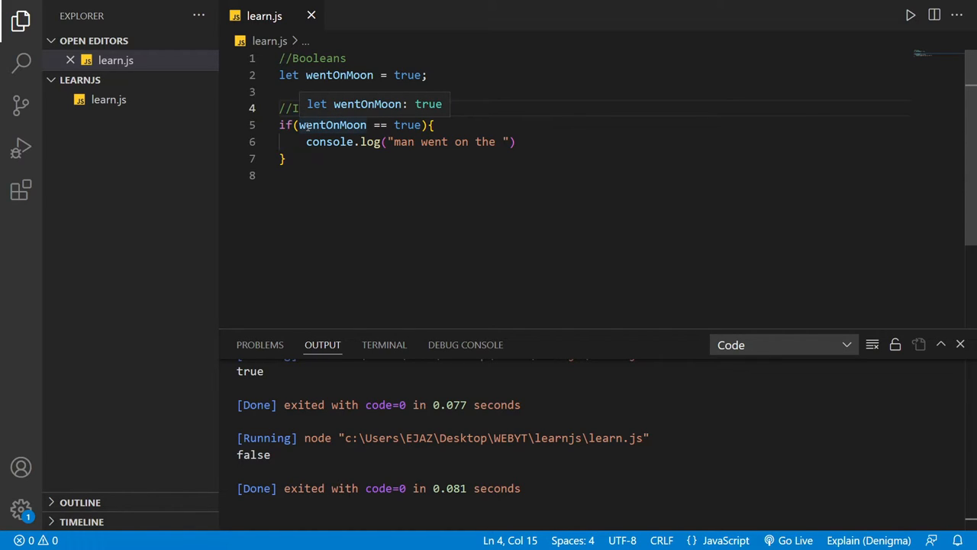
mouse_move(352, 125)
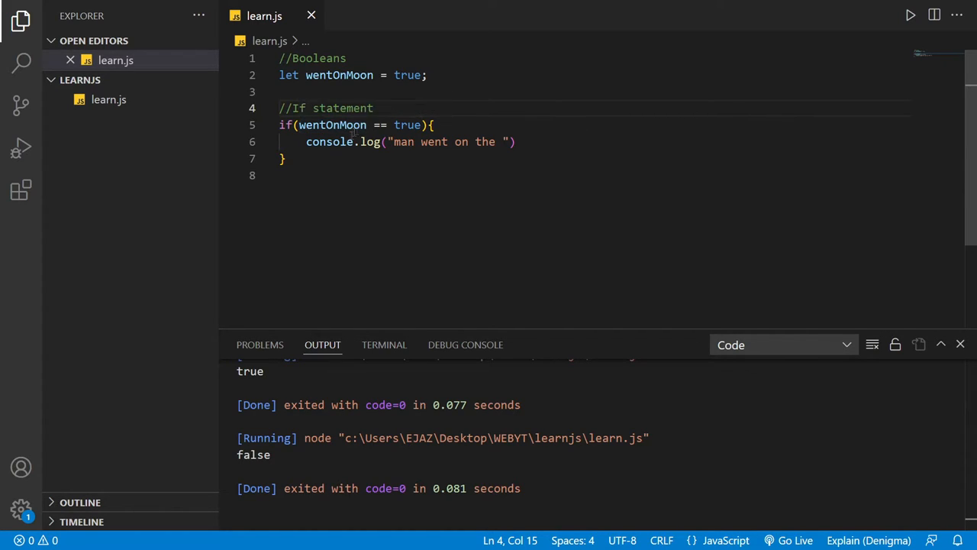
mouse_move(332, 125)
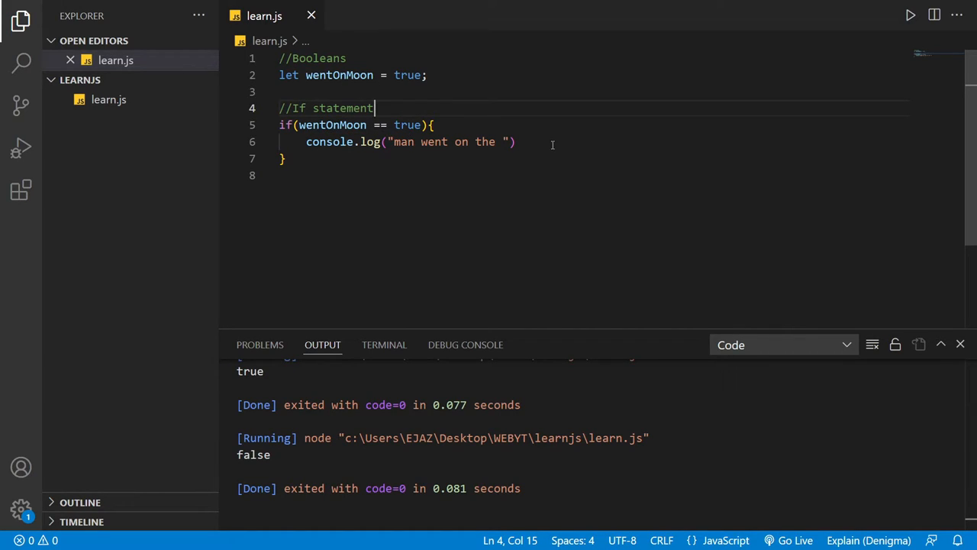
left_click(508, 141)
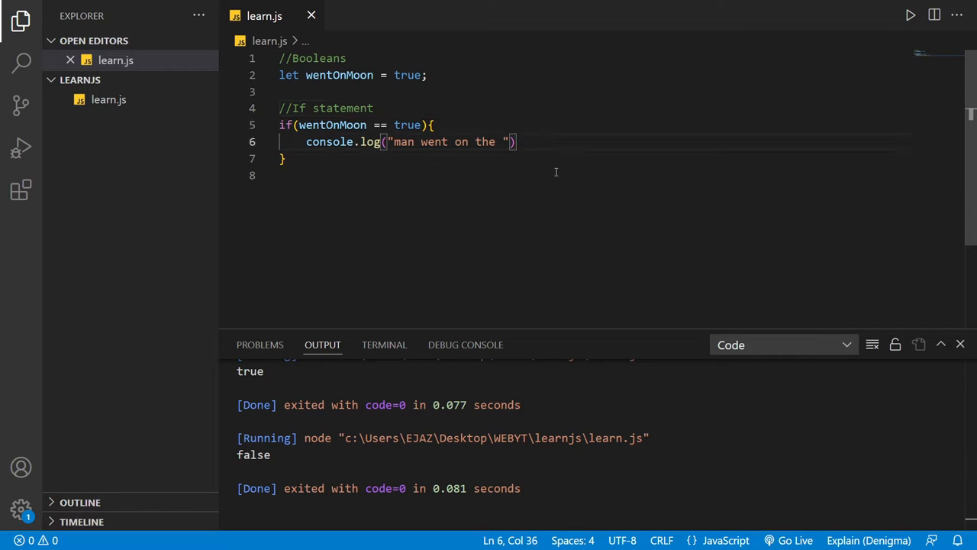
Add an else branch whose console.log prints "man didnt go"
type("else")
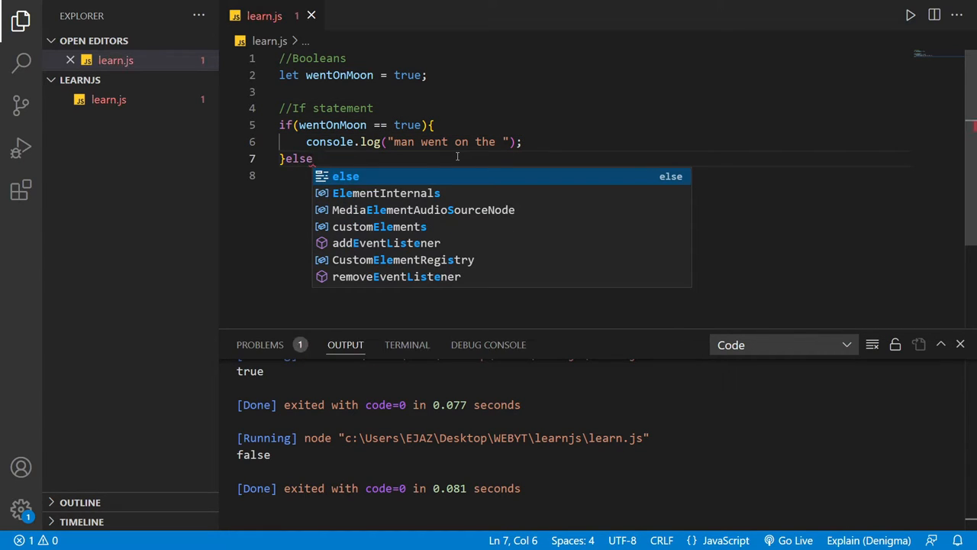
type("{")
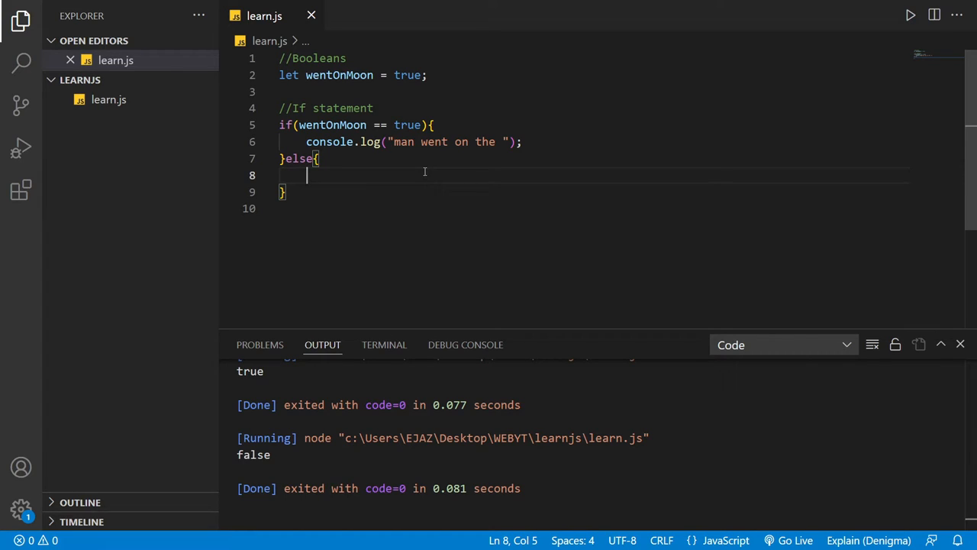
type("Con")
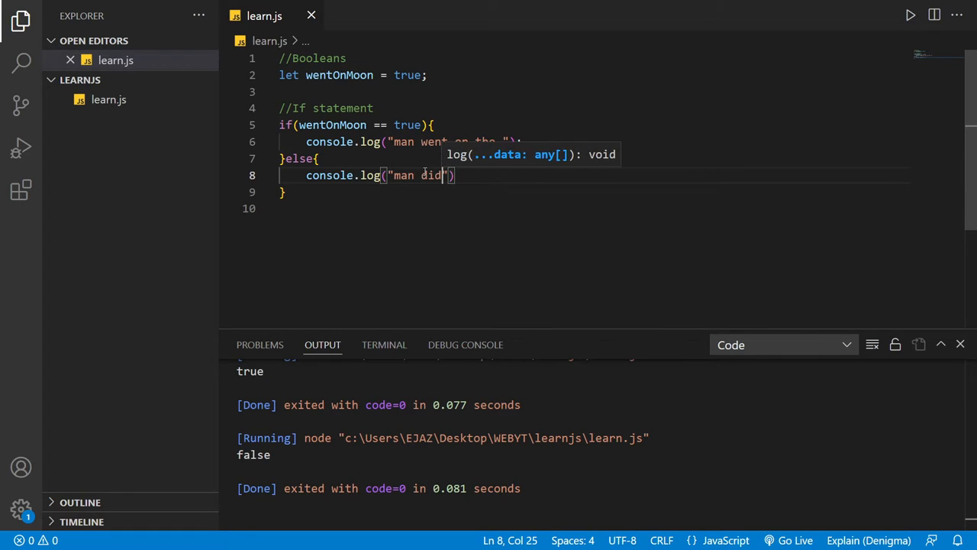
type("nt go")
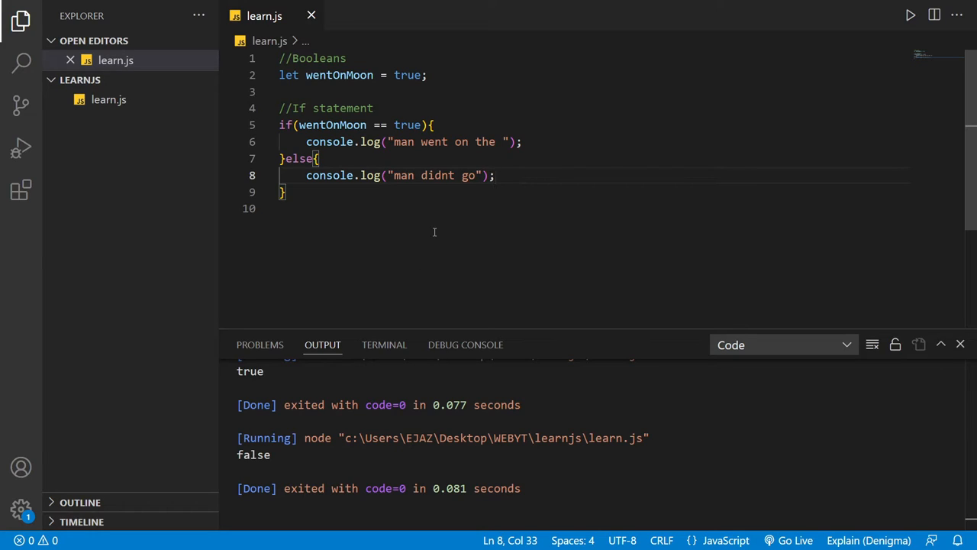
Run learn.js, complete the message as "man went on the moon", and set wentOnMoon false
left_click(909, 14)
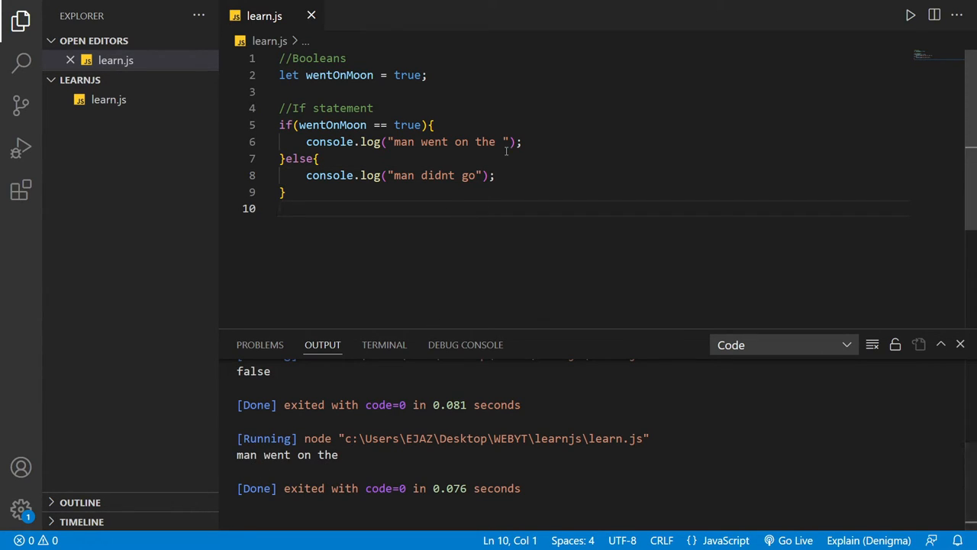
type("moon")
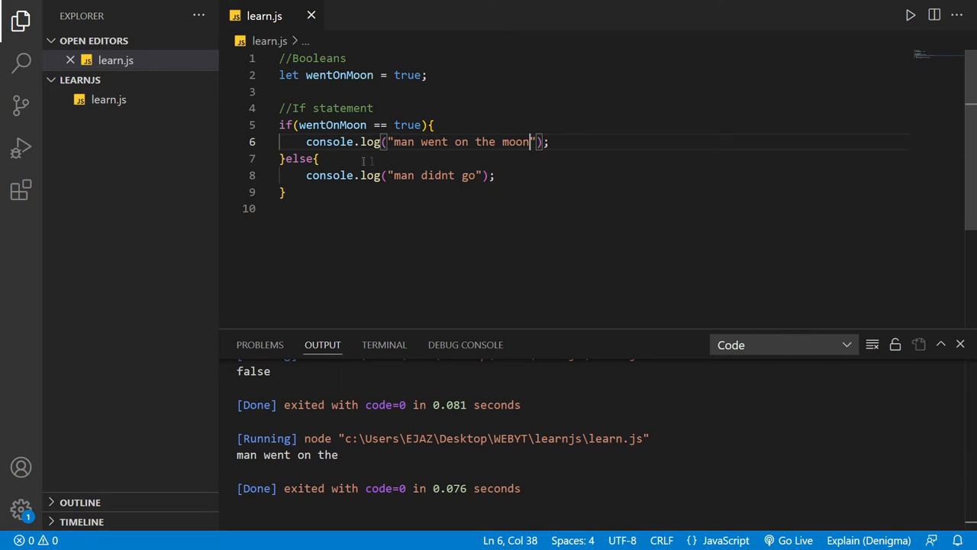
mouse_move(332, 124)
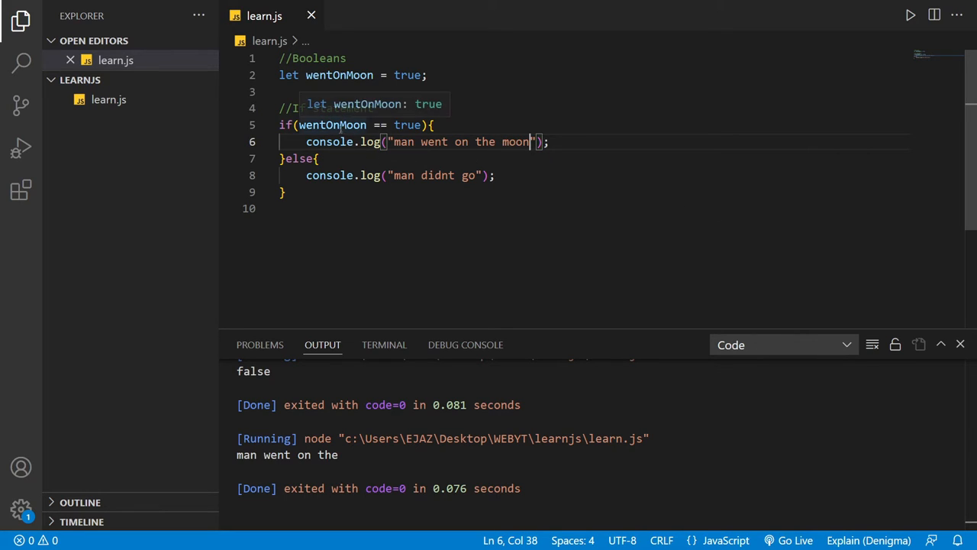
type("falt")
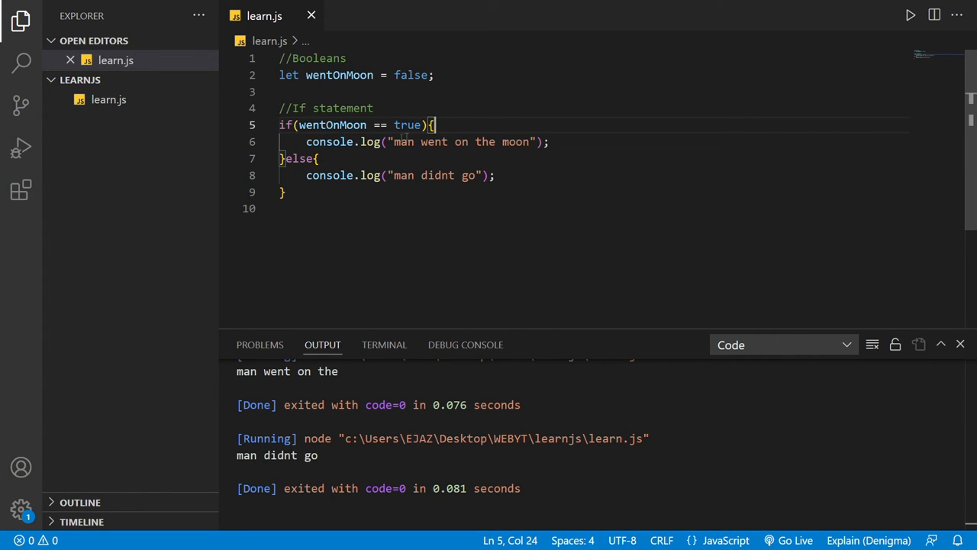
mouse_move(549, 145)
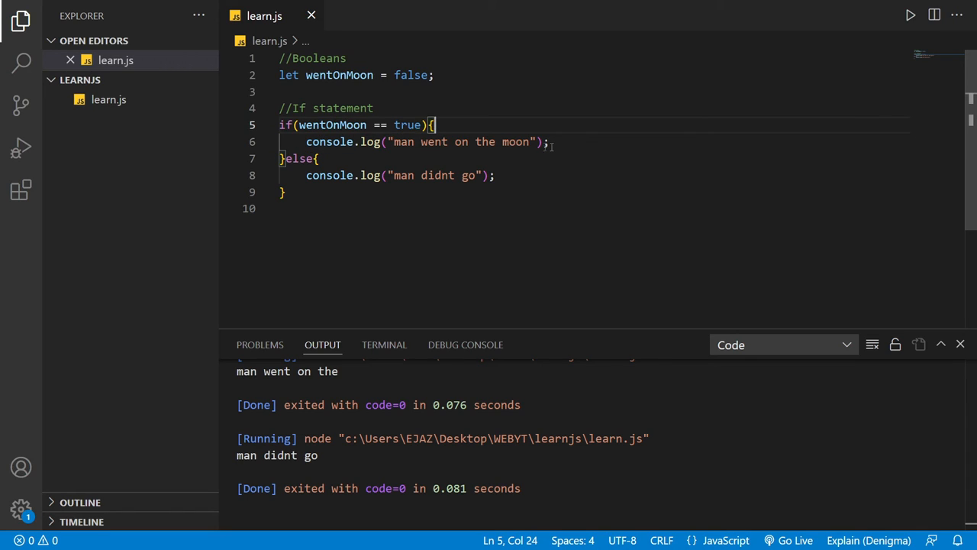